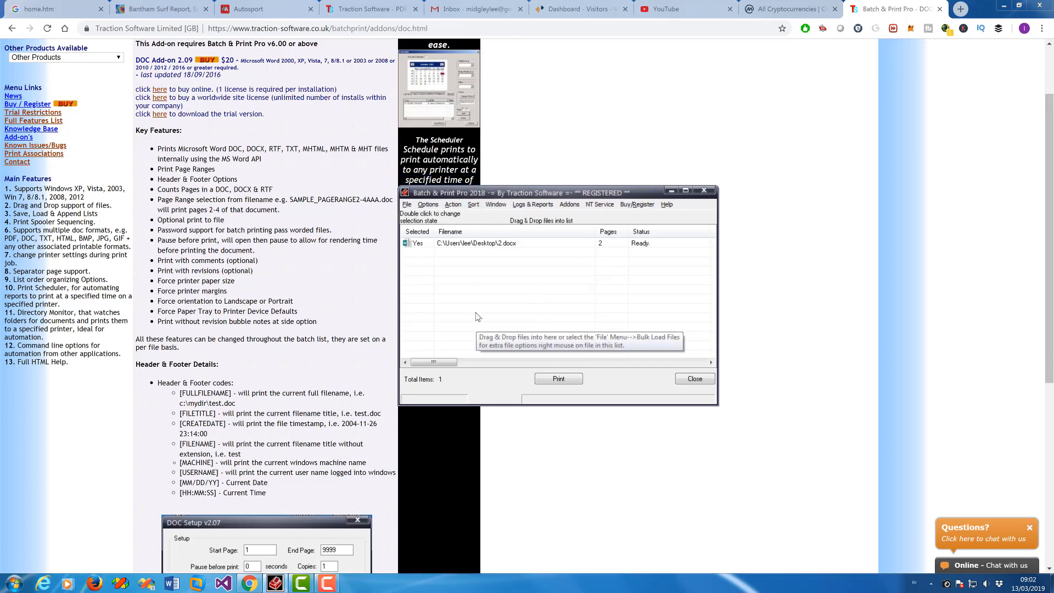
mouse_move(471, 313)
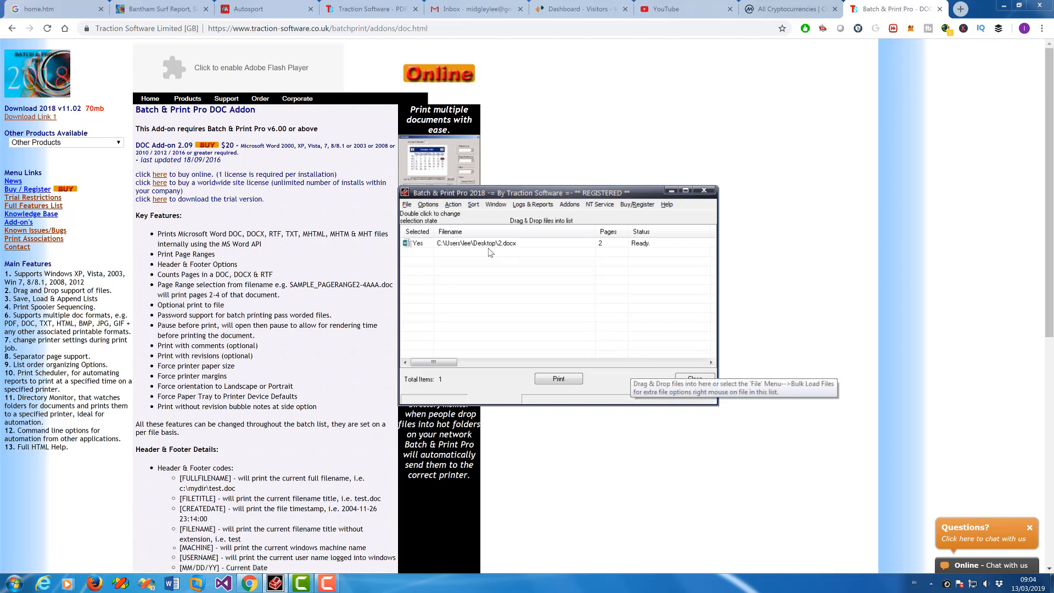
mouse_move(627, 279)
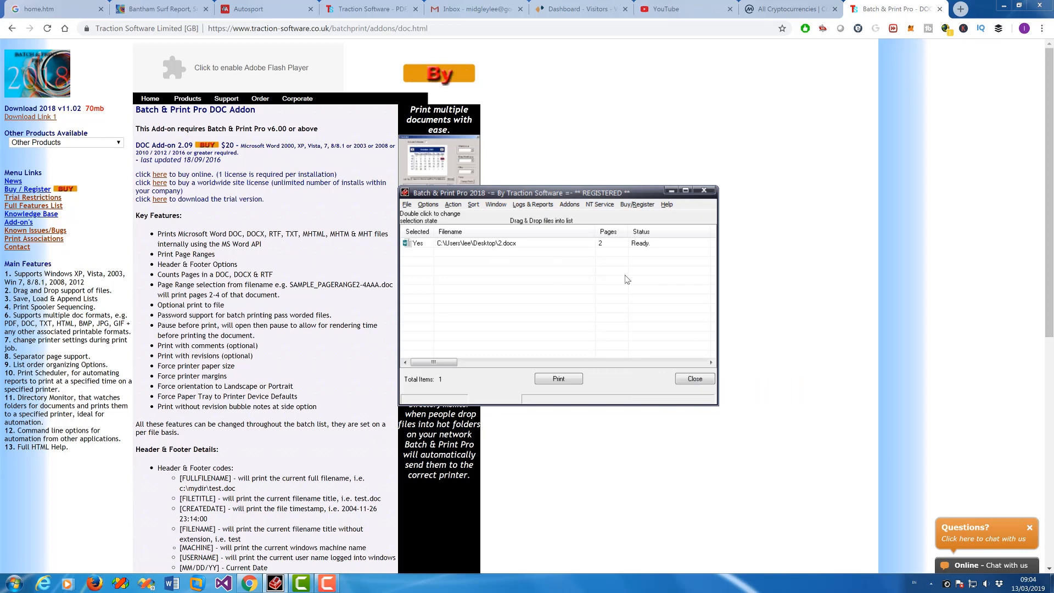
mouse_move(528, 267)
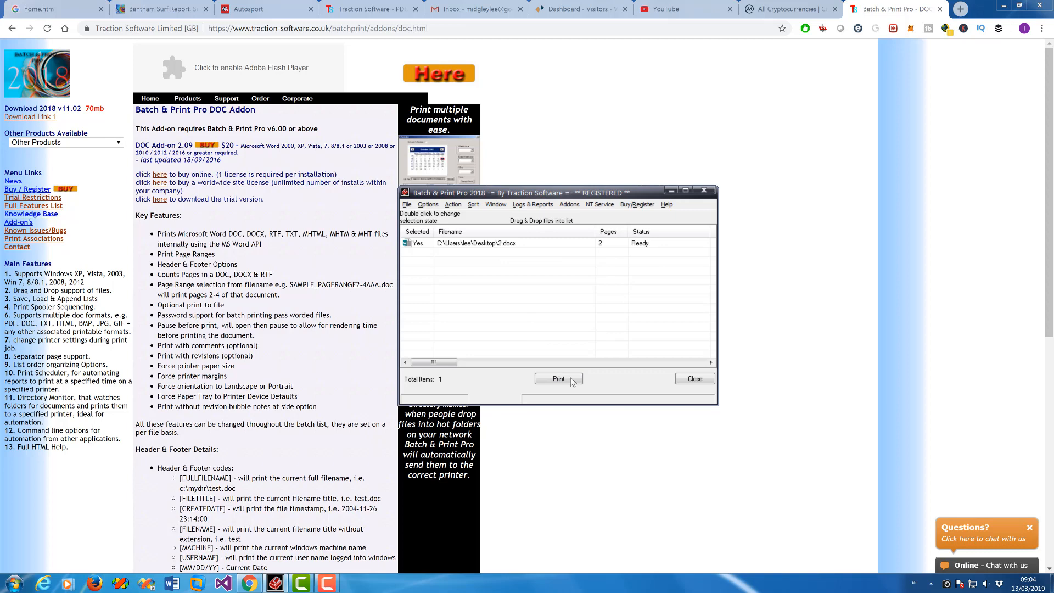
mouse_move(559, 378)
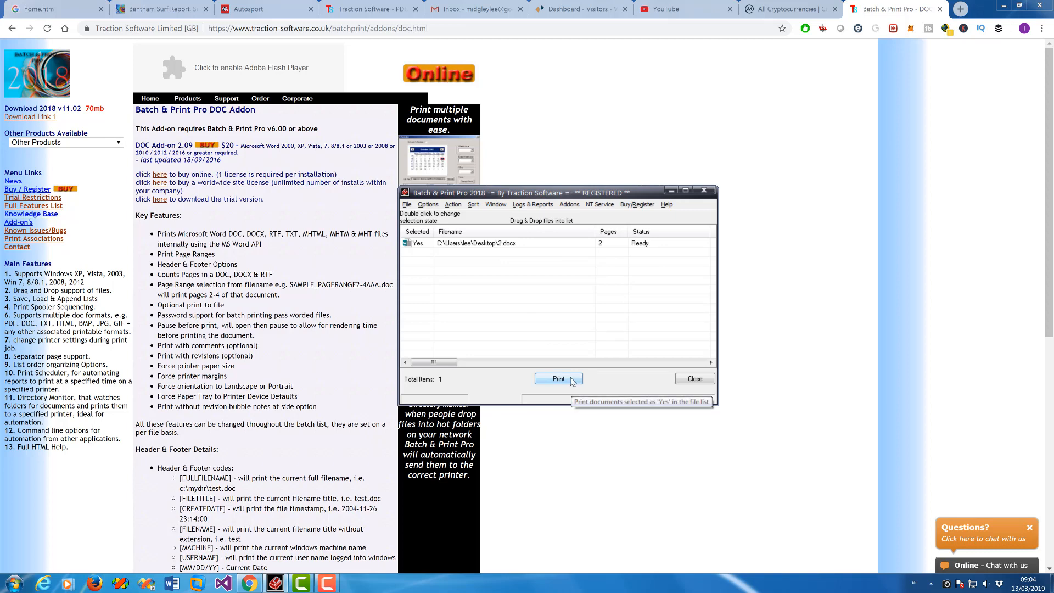
Print the listed 2.docx and select its row once it shows Done.
left_click(558, 378)
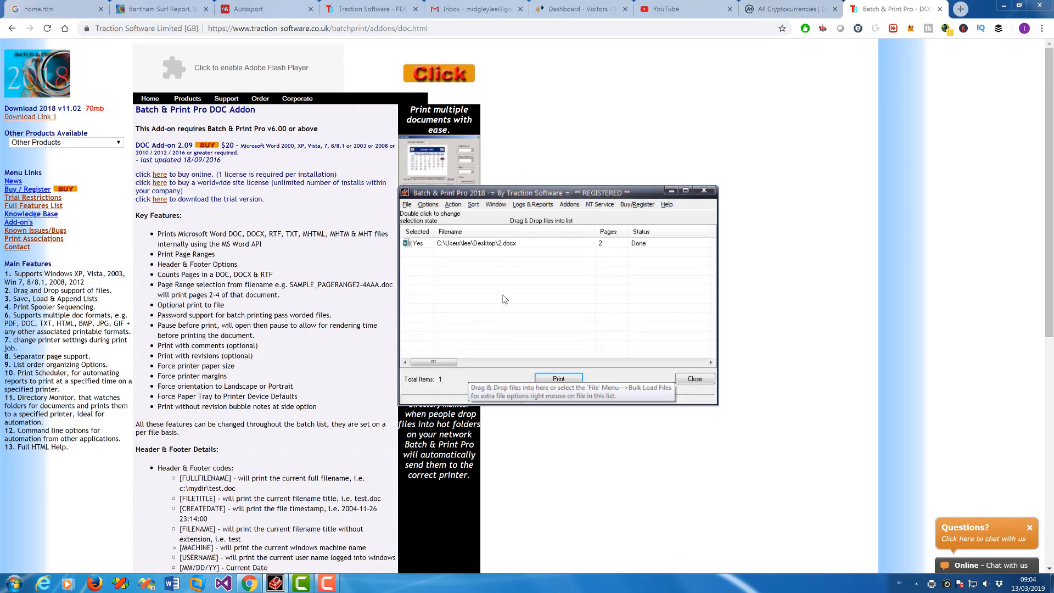
left_click(484, 243)
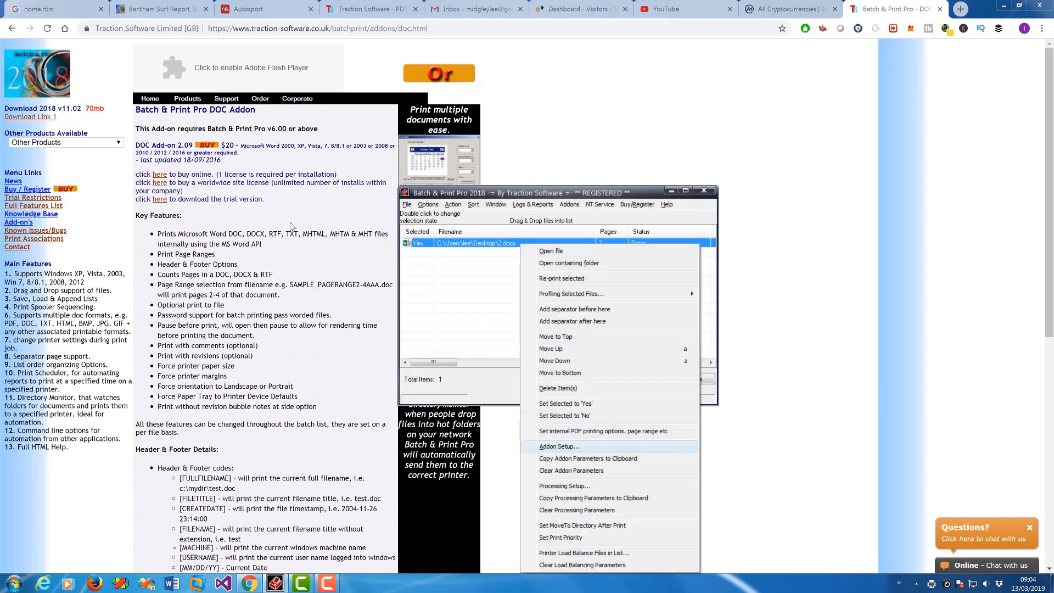
Give 2.docx DOC add-on settings with a [FILENAME] header and revisions printed, and save them.
left_click(558, 446)
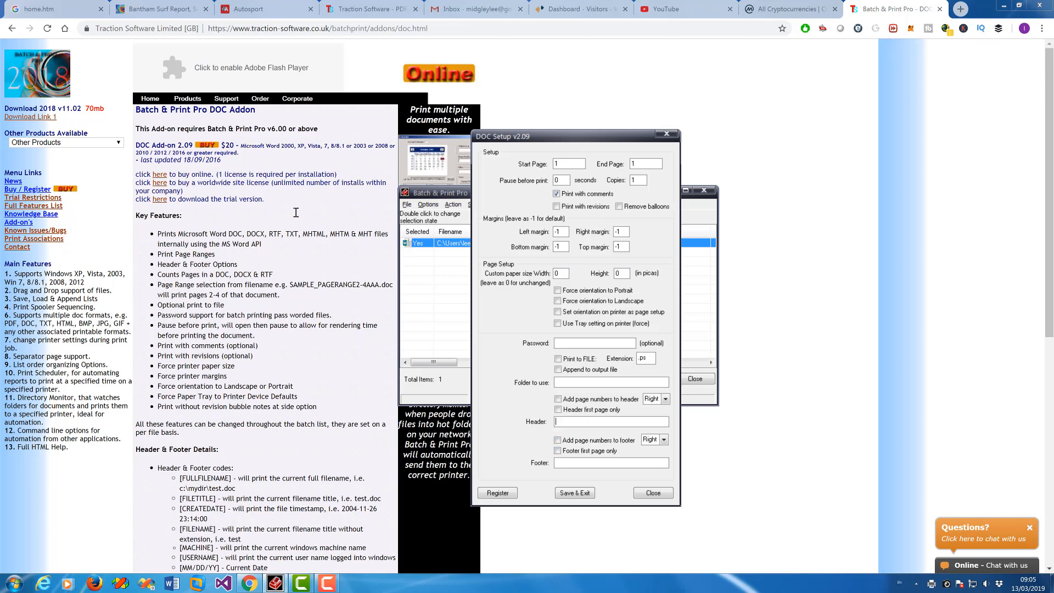
type("[FILENAME")
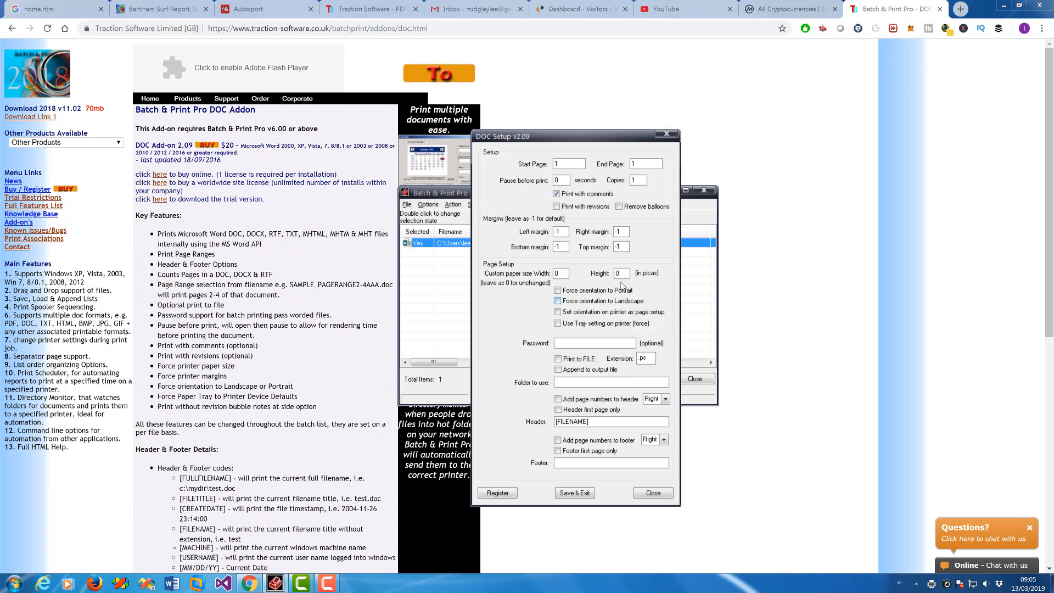
left_click(557, 206)
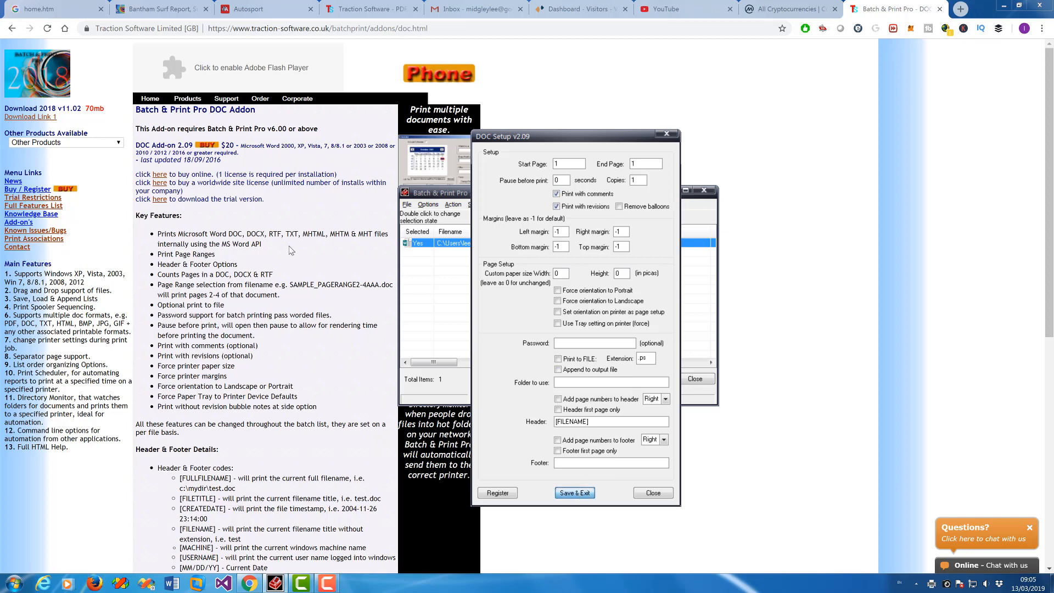
left_click(652, 492)
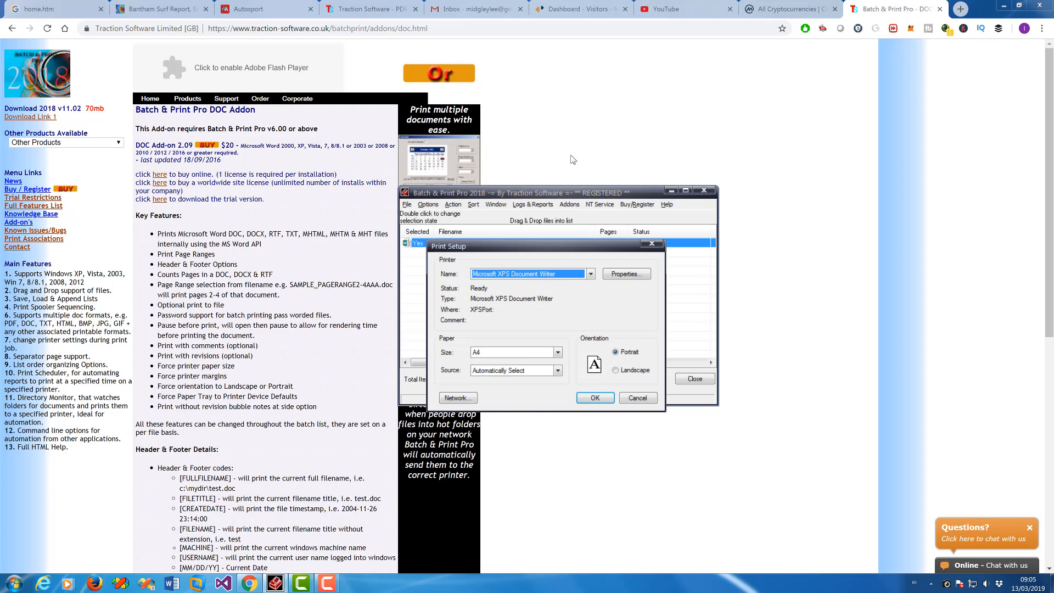
Accept the print setup, reprint 2.docx, and dismiss the unregistered add-on notice.
left_click(590, 274)
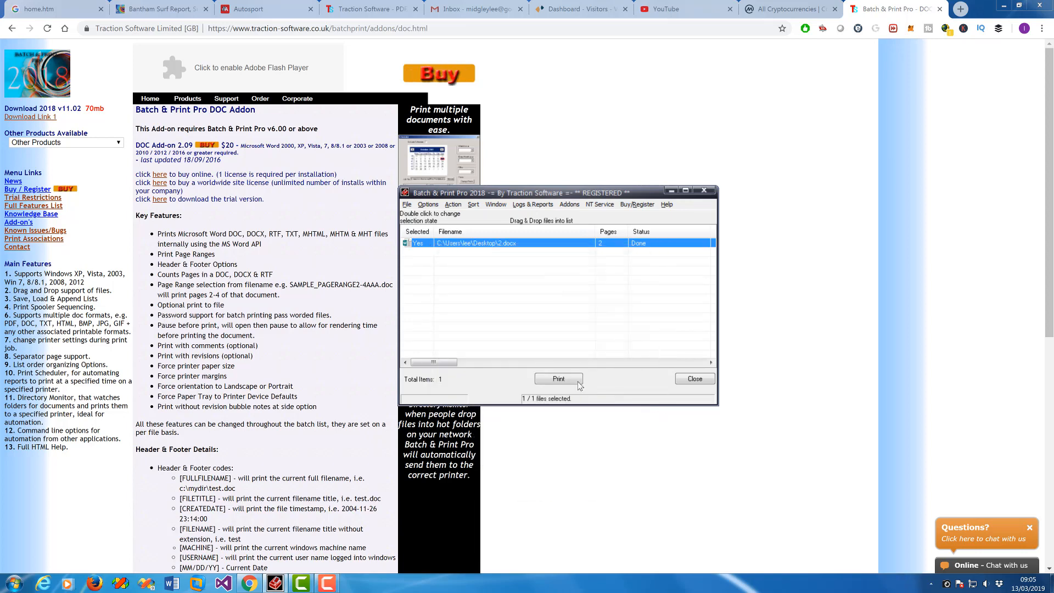
left_click(558, 379)
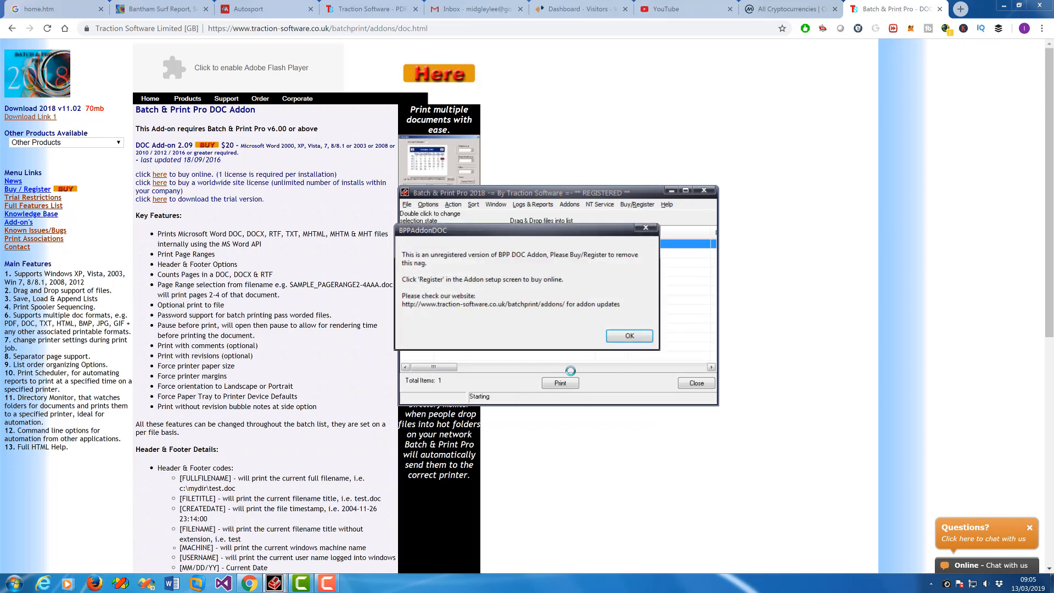
left_click(629, 335)
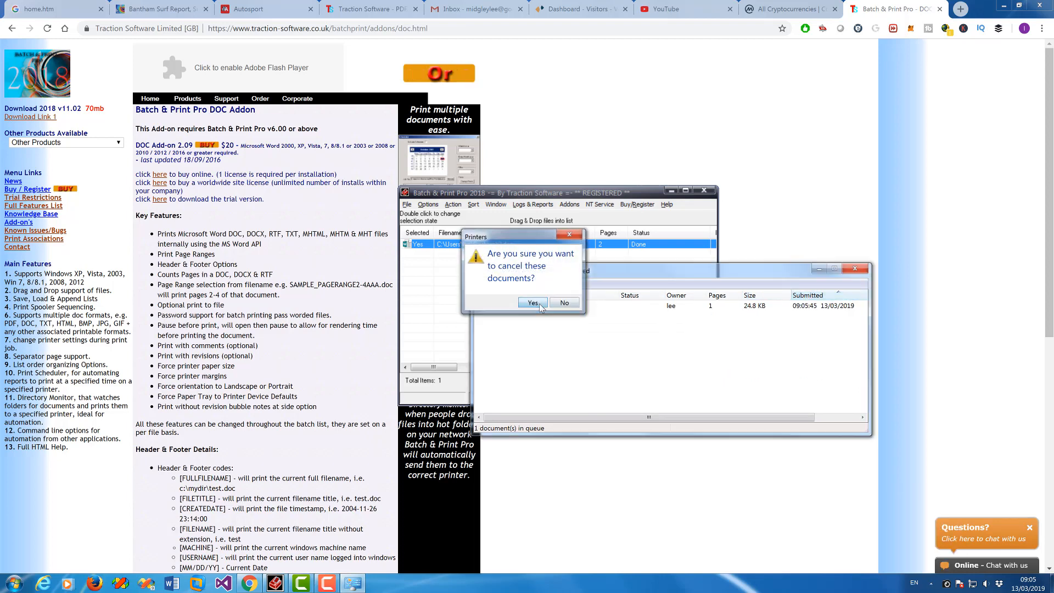
Confirm cancelling the queued 2.docx job and close the print queue window.
left_click(564, 303)
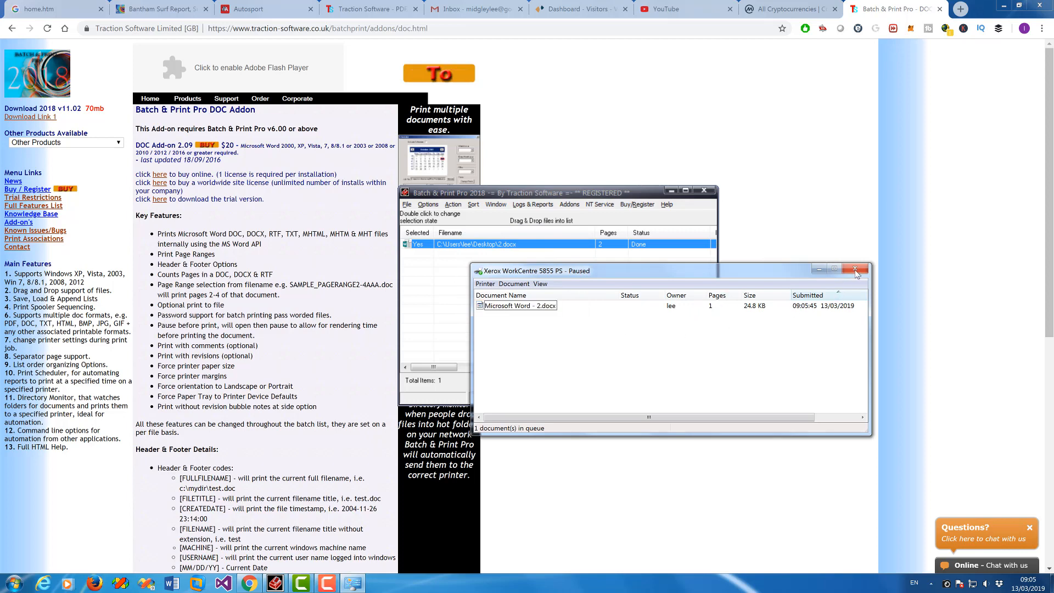
left_click(857, 270)
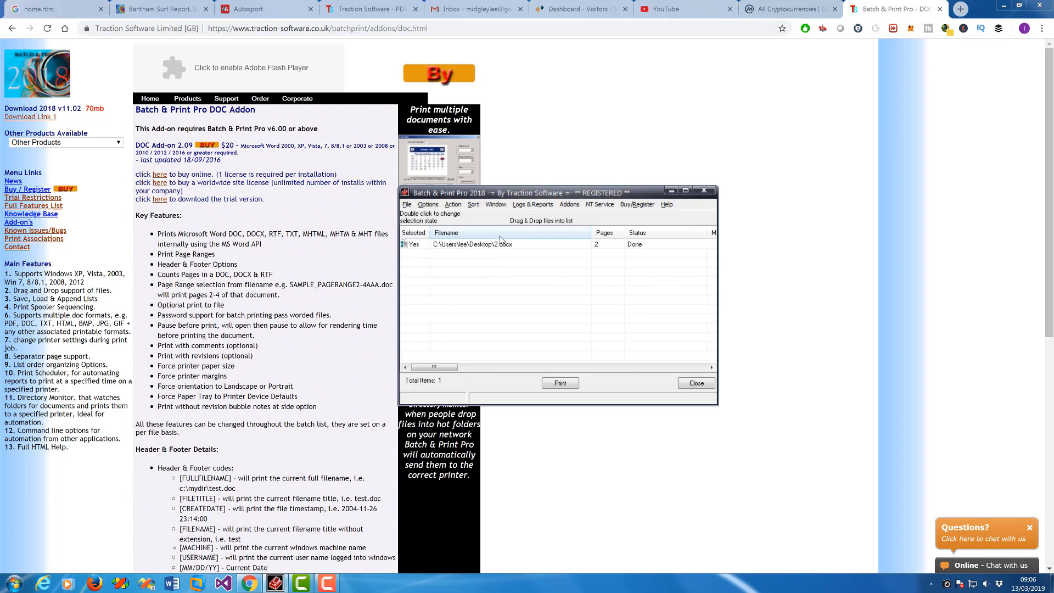
mouse_move(556, 267)
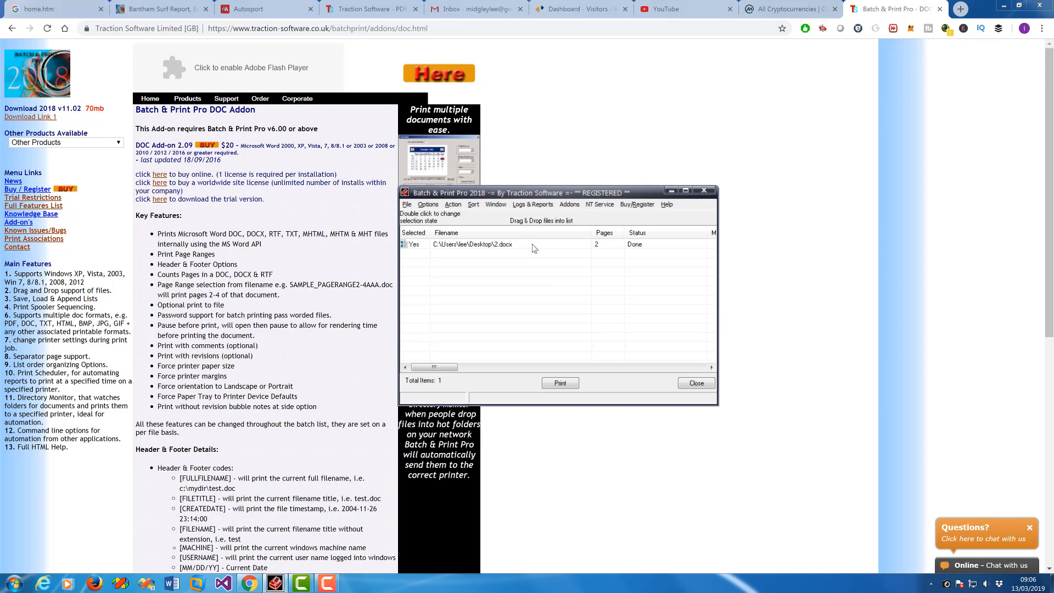
Copy 2.docx's add-on parameters and paste them into the default DOC Addon field.
right_click(485, 244)
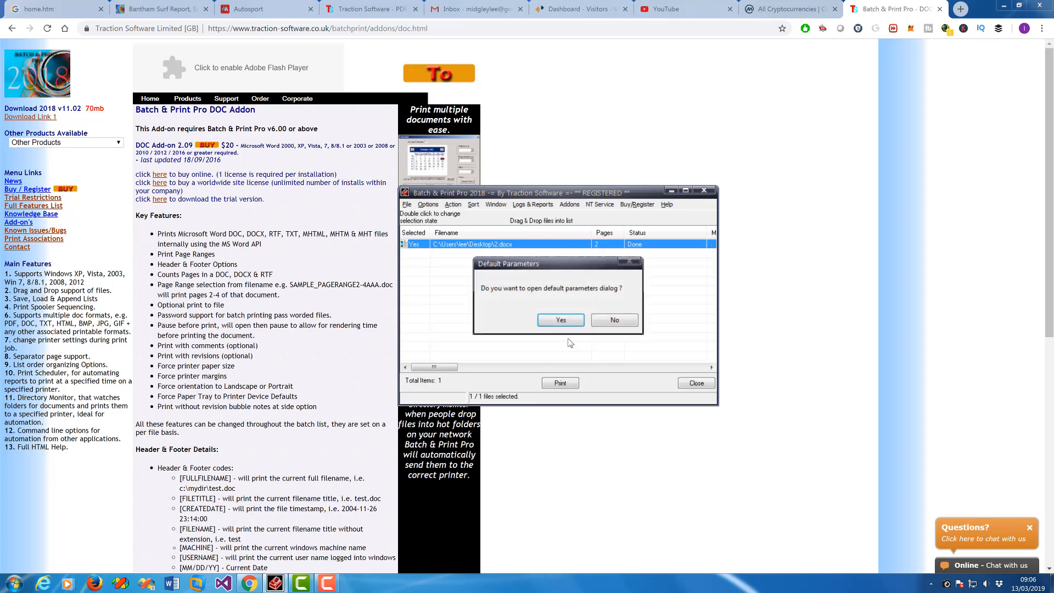
left_click(560, 320)
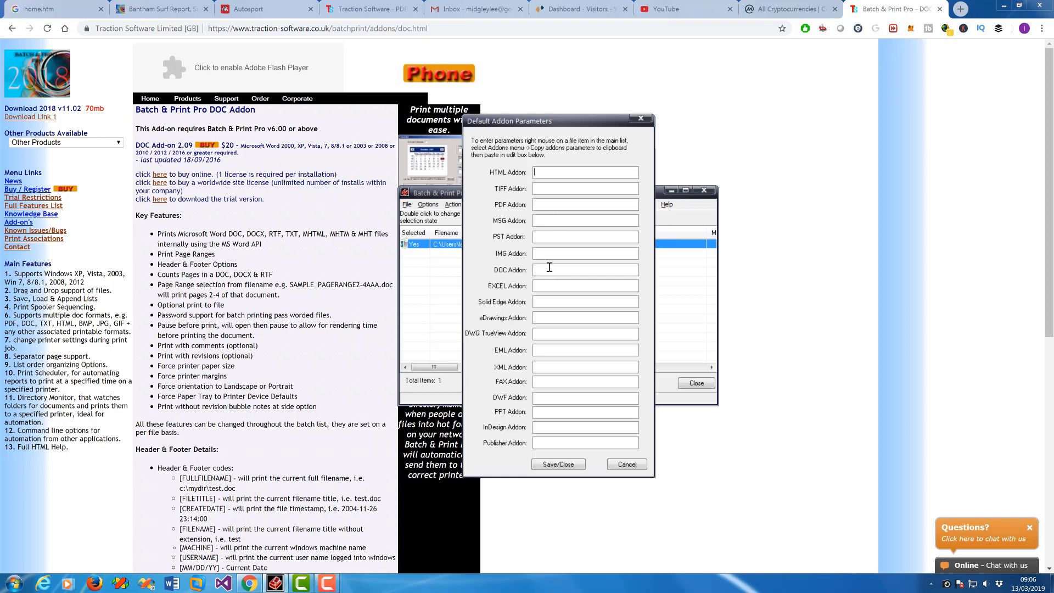
right_click(584, 269)
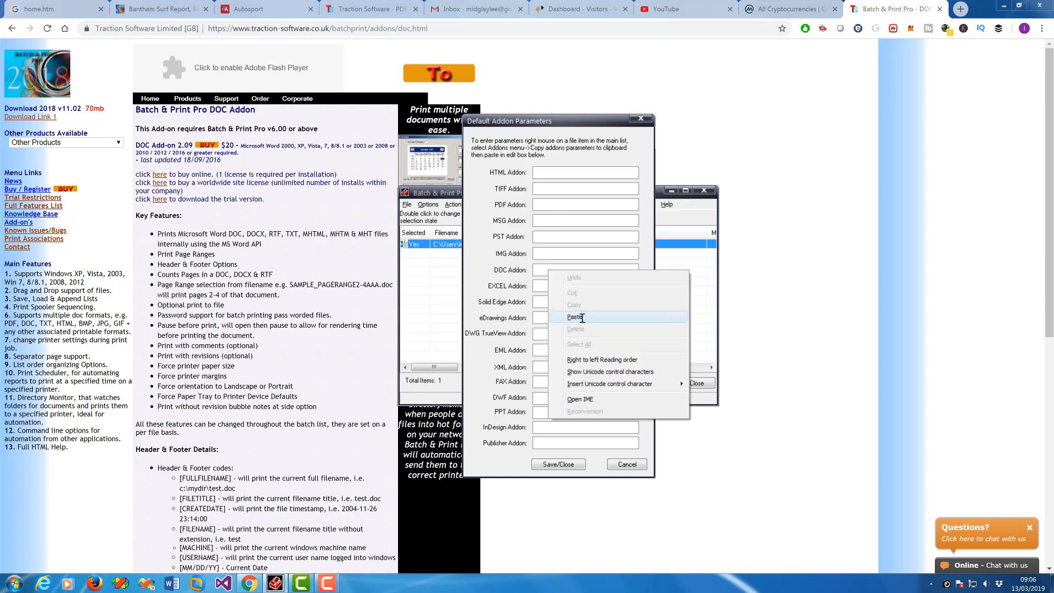
left_click(576, 317)
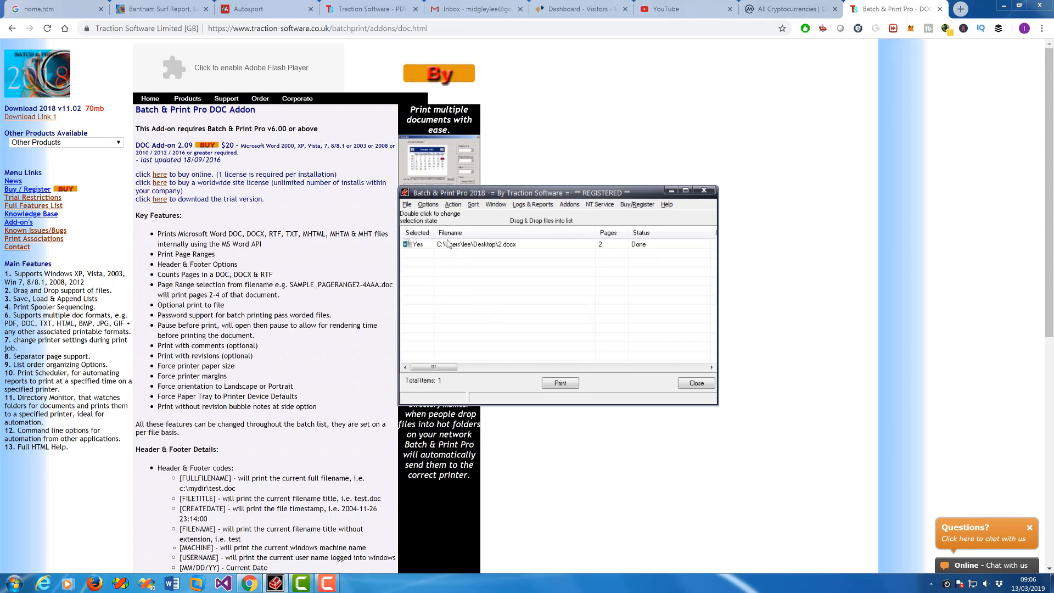
Review the c:\test directory monitor's advanced add-on settings and save them.
left_click(428, 204)
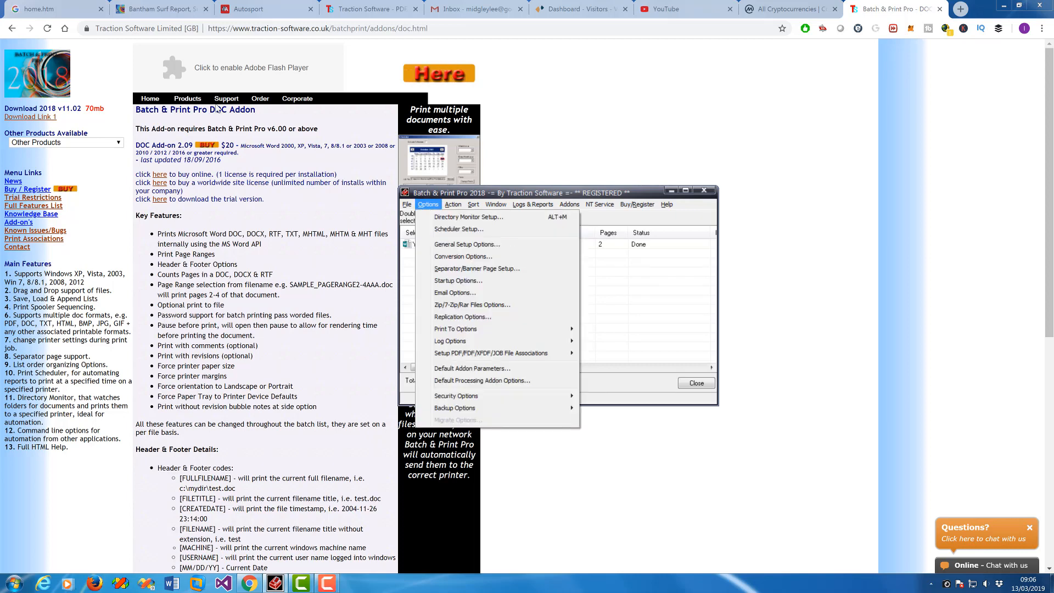
left_click(468, 216)
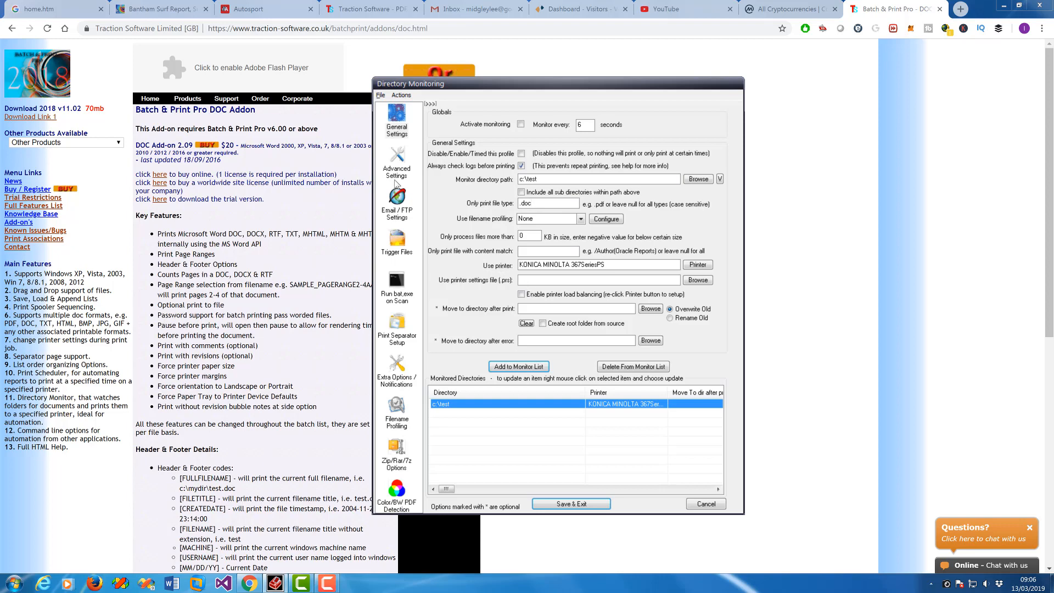
left_click(396, 159)
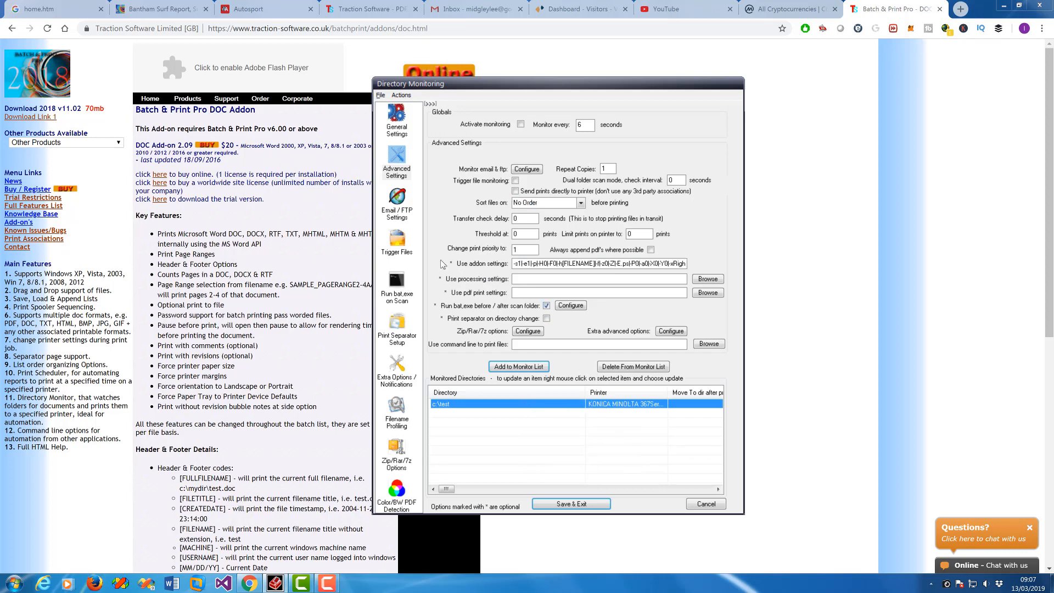
left_click(396, 121)
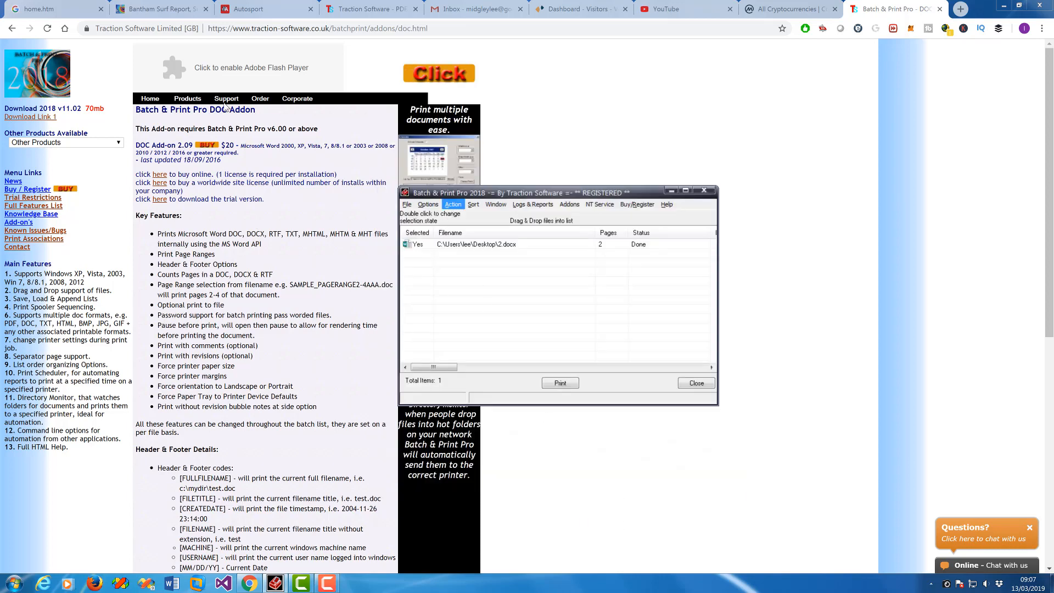
left_click(427, 204)
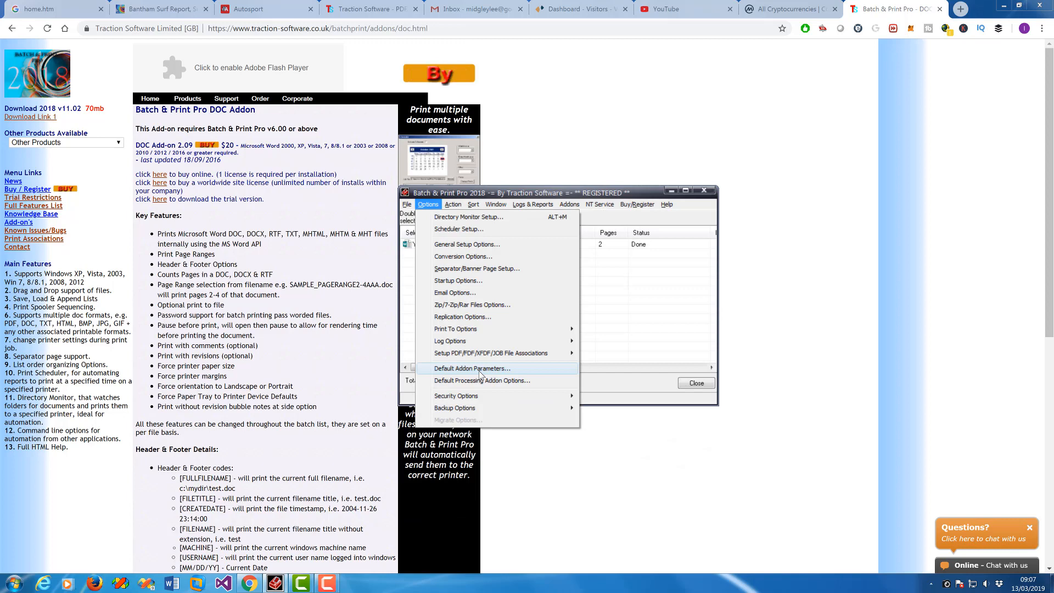
left_click(471, 368)
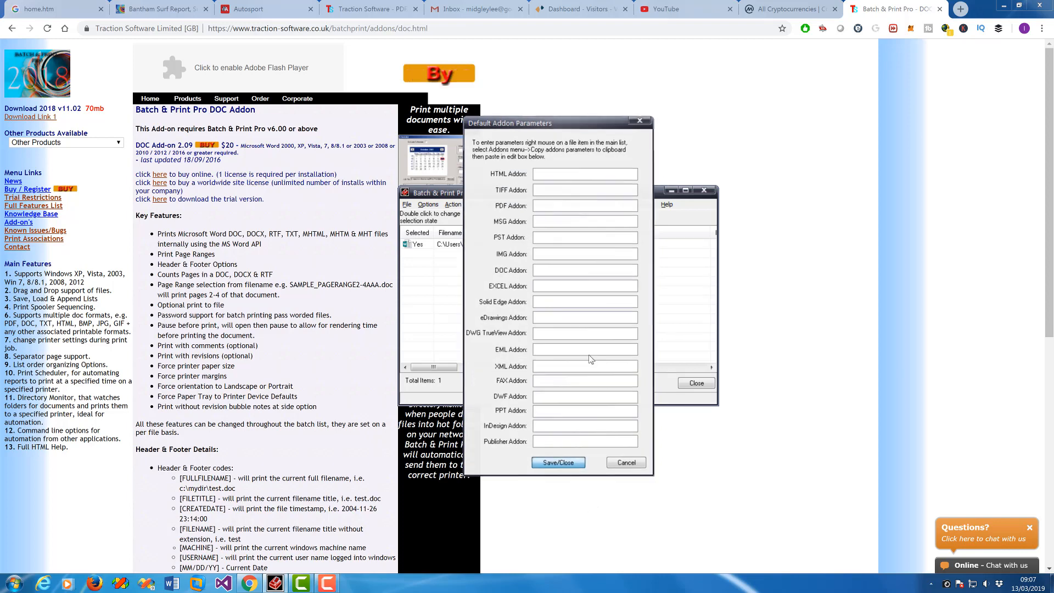
left_click(625, 462)
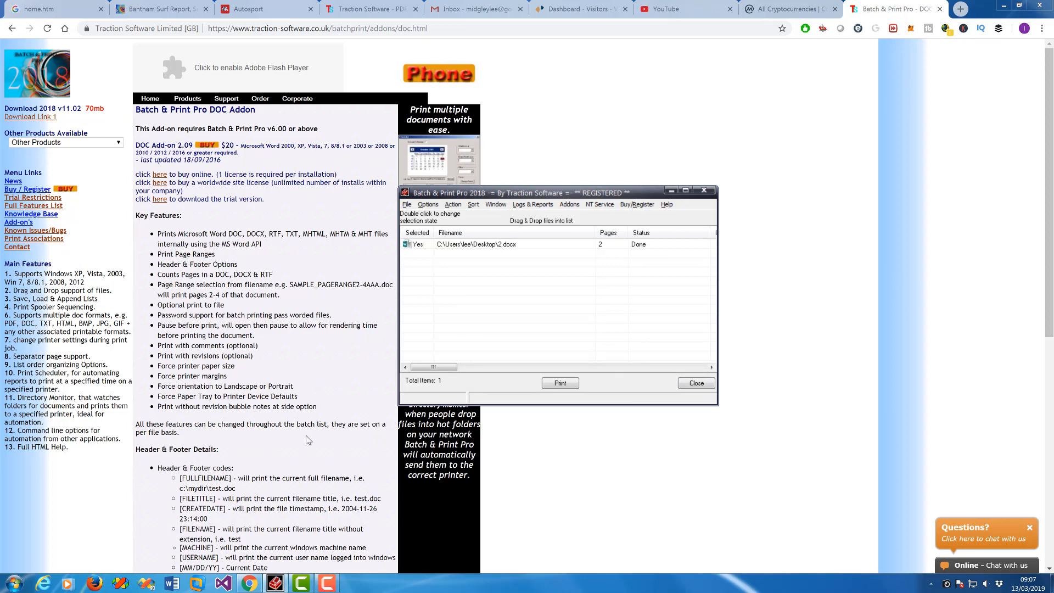
mouse_move(580, 313)
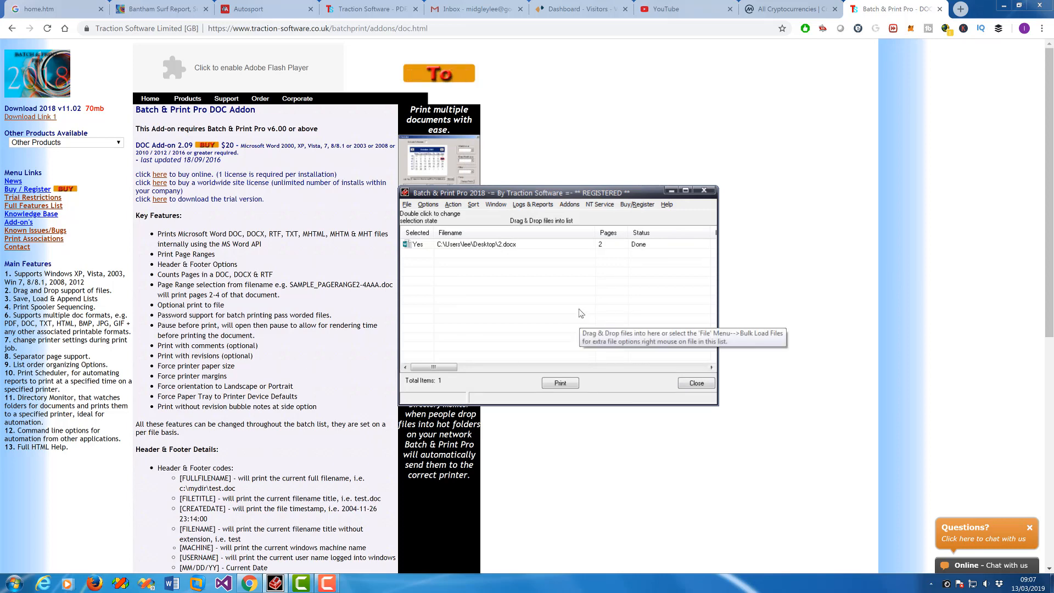